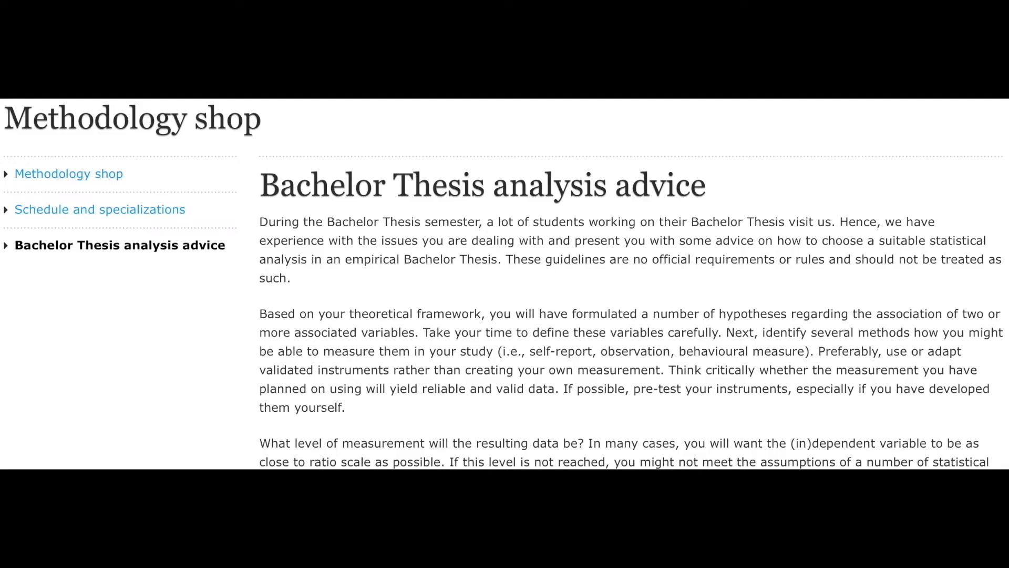
# Scroll down the Methodology shop analysis advice page before moving to the SPSS dataset
pyautogui.scroll(-3)
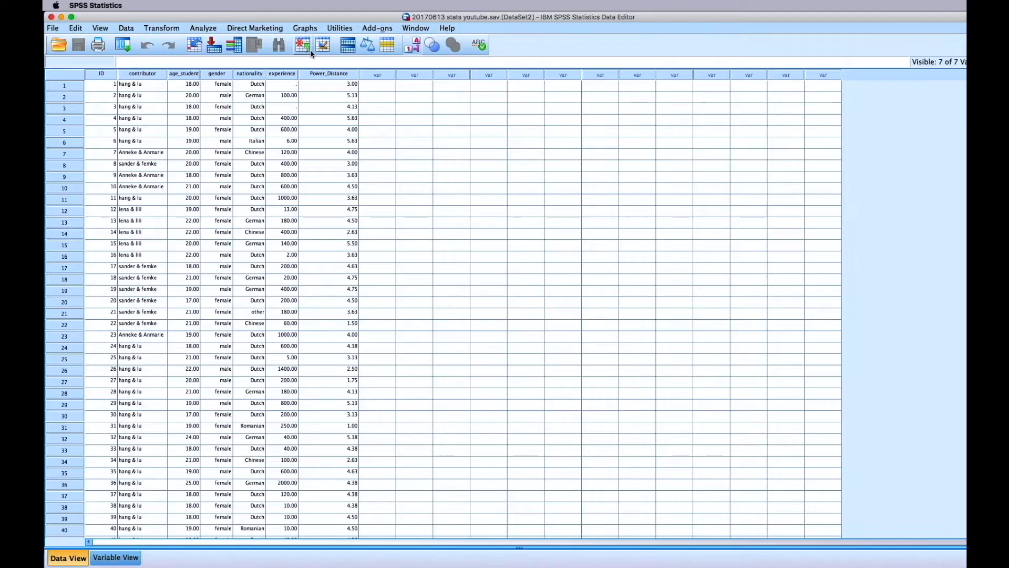
# Run Descriptives on age_student and Power_Distance to get N, min, max, mean and SD
pyautogui.click(203, 27)
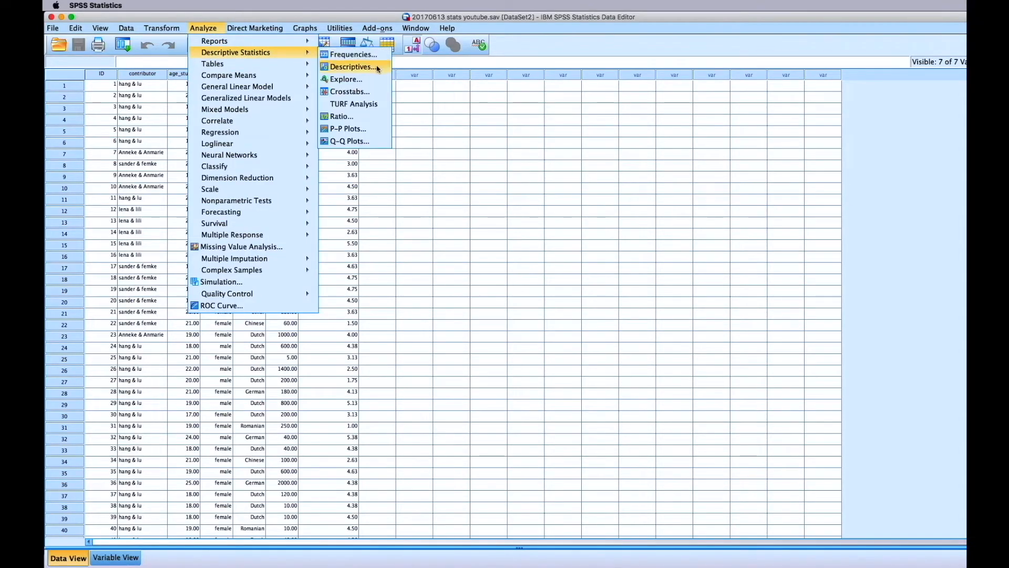
pyautogui.click(353, 66)
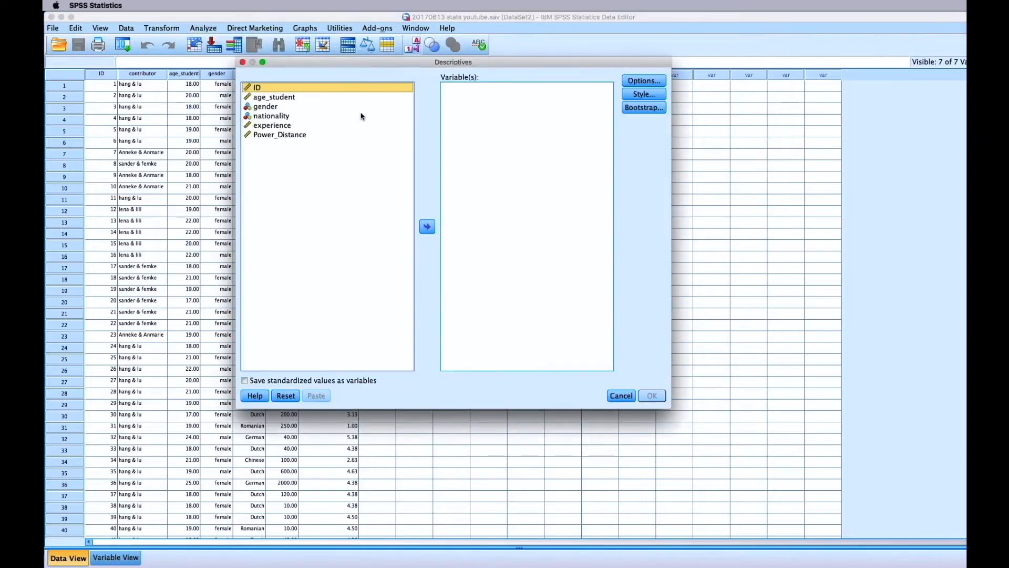
pyautogui.click(273, 96)
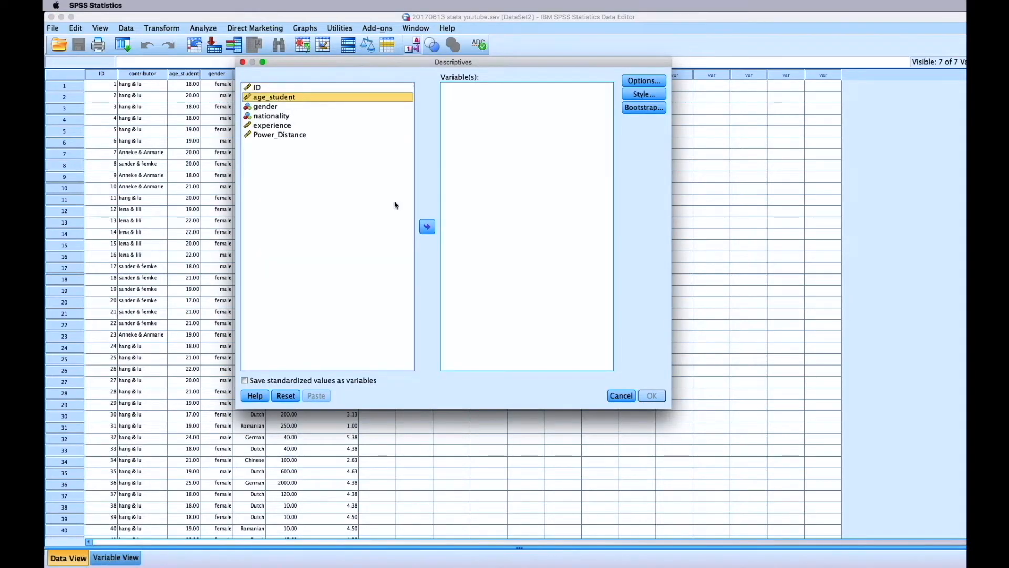
pyautogui.click(426, 226)
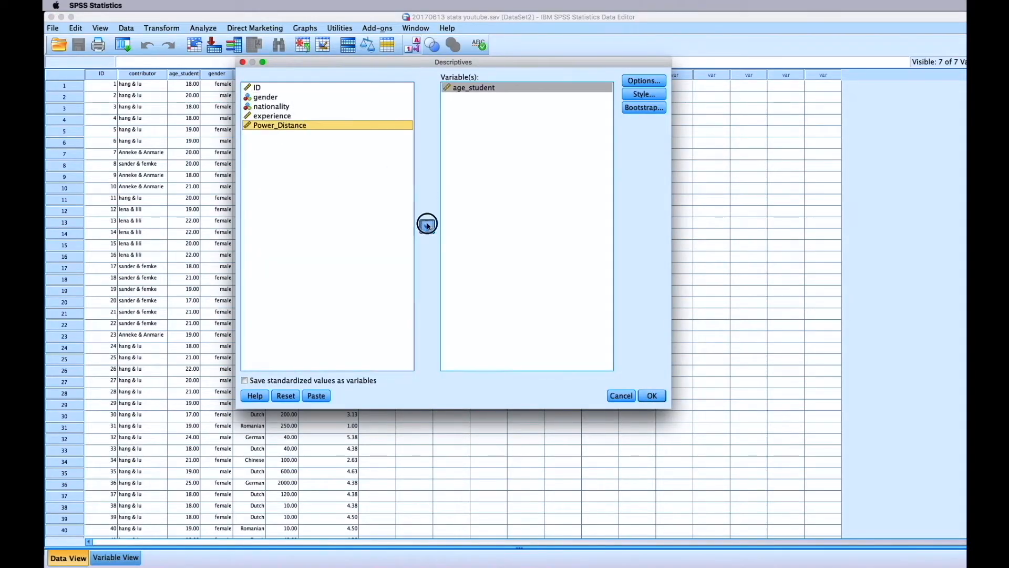
pyautogui.click(427, 226)
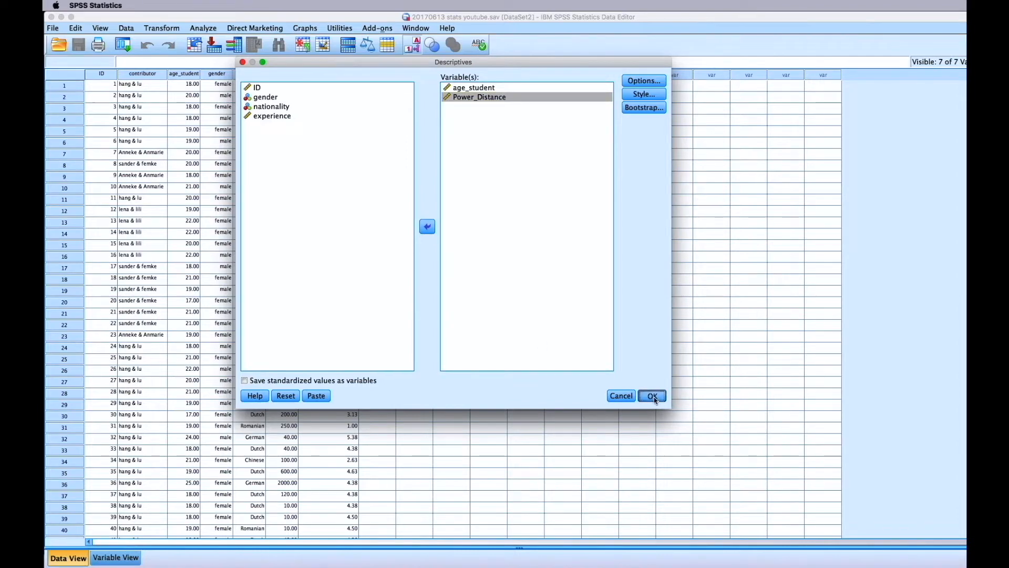
pyautogui.click(652, 397)
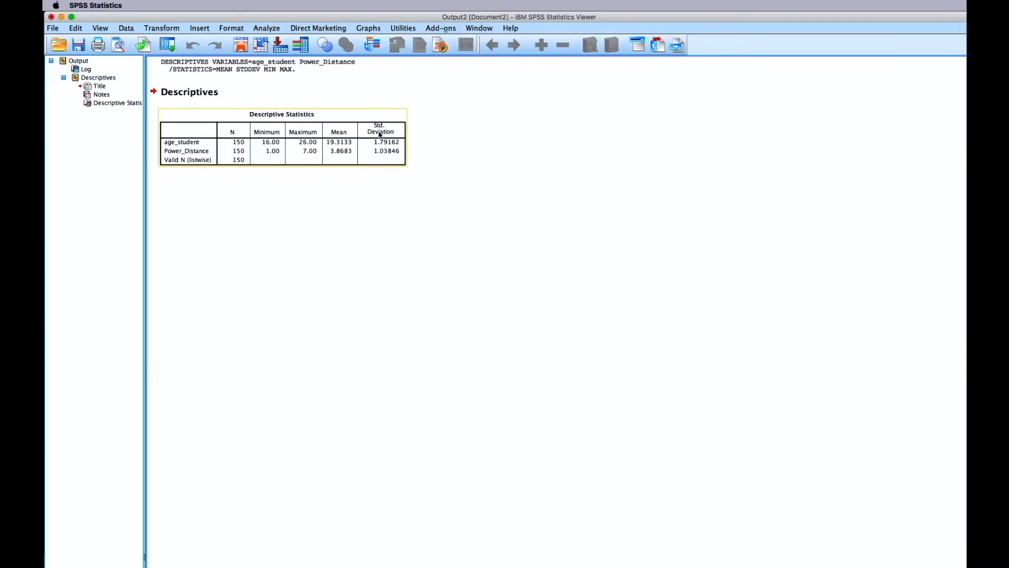
# Start an independent-samples t-test with Power_Distance as test variable and gender as grouping variable
pyautogui.click(266, 27)
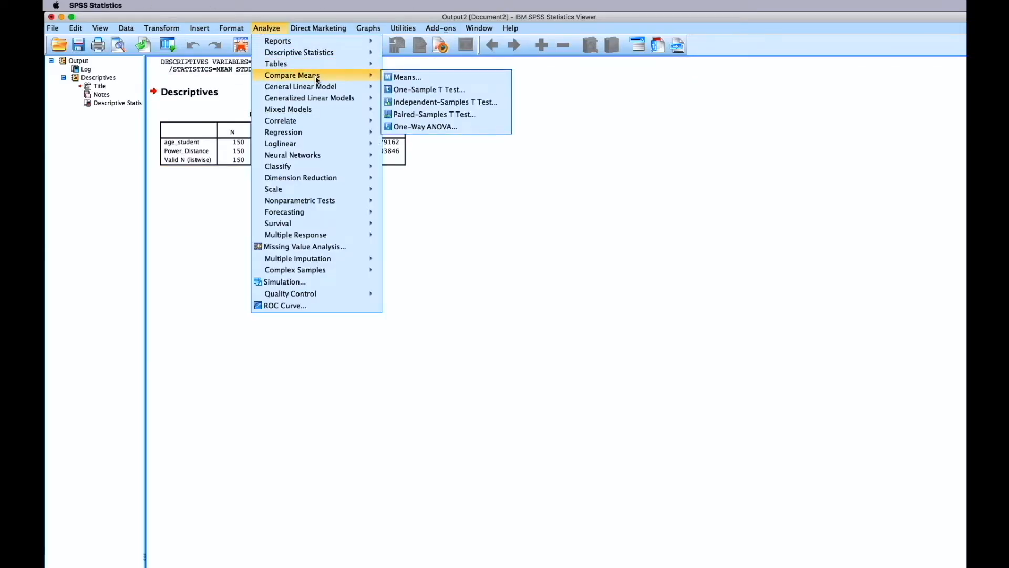
pyautogui.moveTo(445, 102)
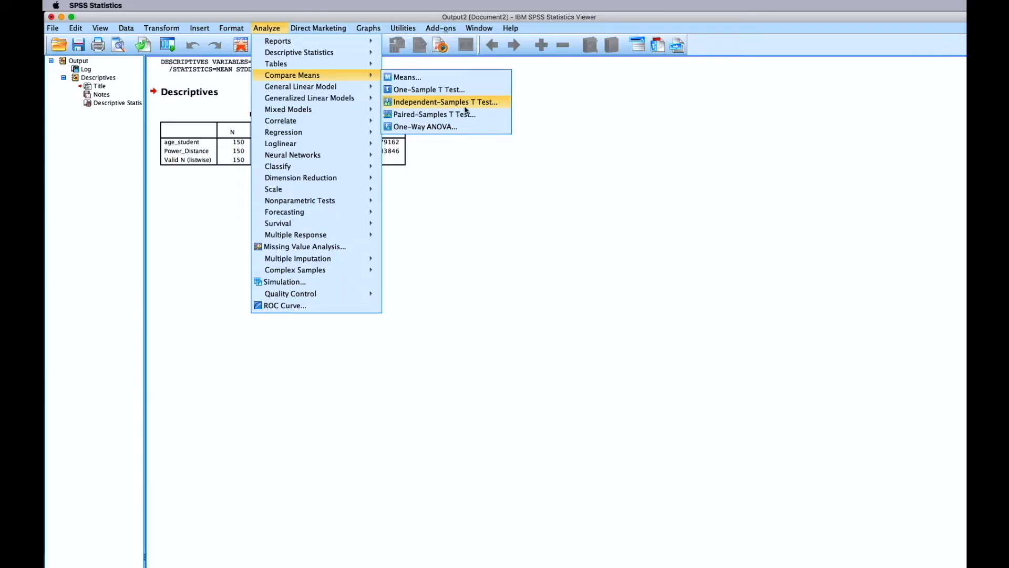
pyautogui.click(443, 102)
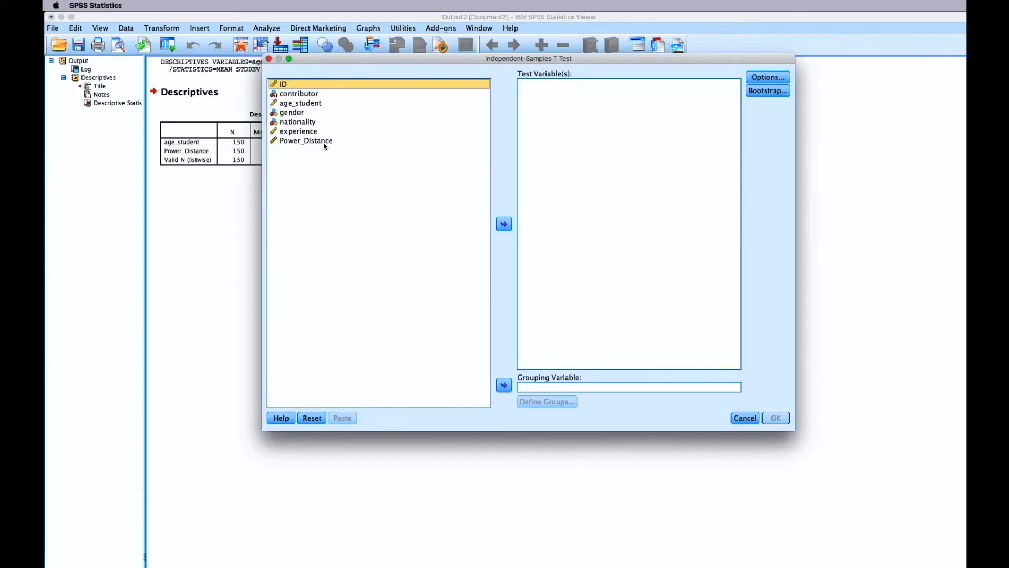
pyautogui.click(503, 224)
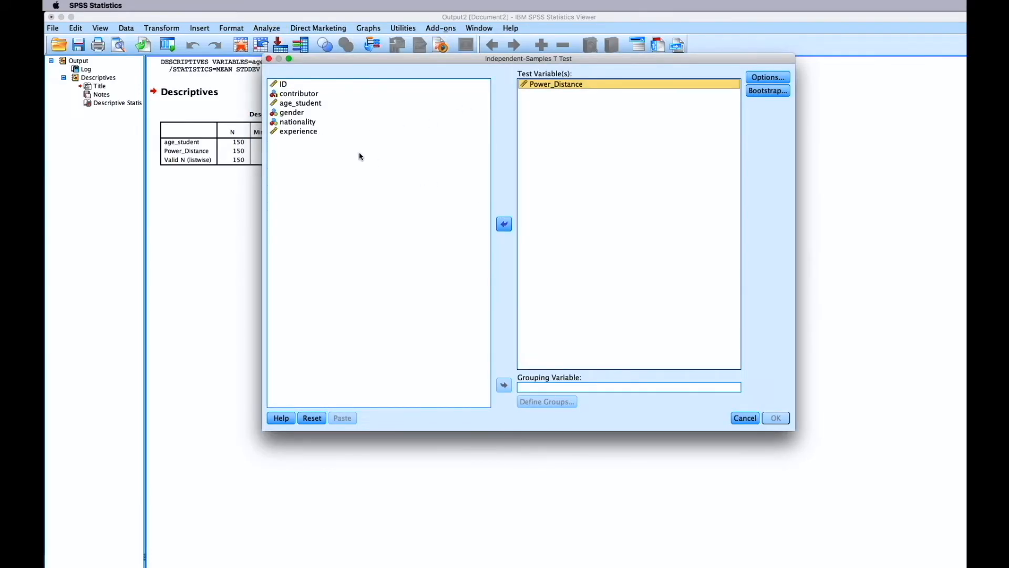
pyautogui.click(293, 113)
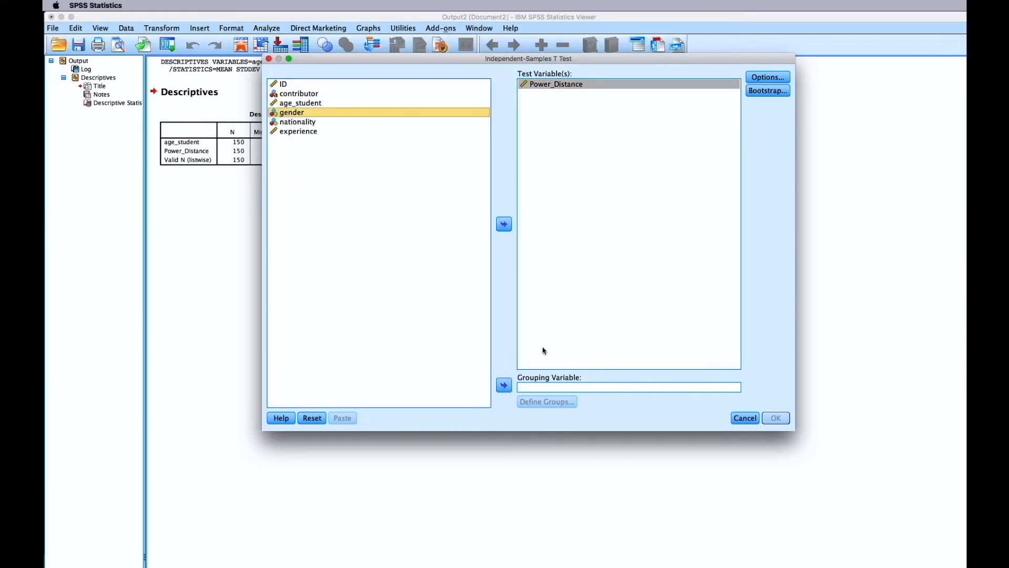
pyautogui.click(503, 385)
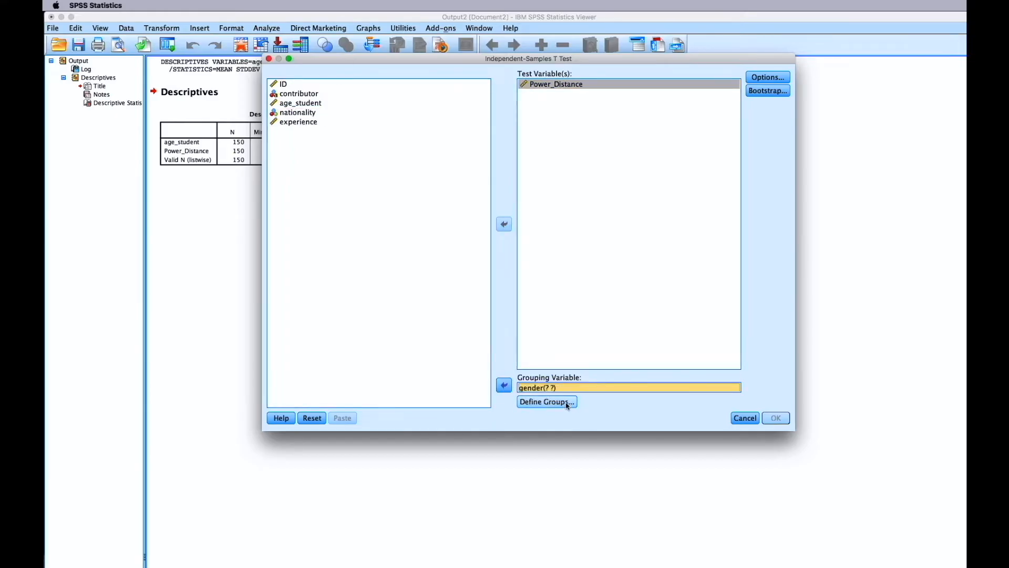
# Define the gender groups as values 0 and 1
pyautogui.click(547, 402)
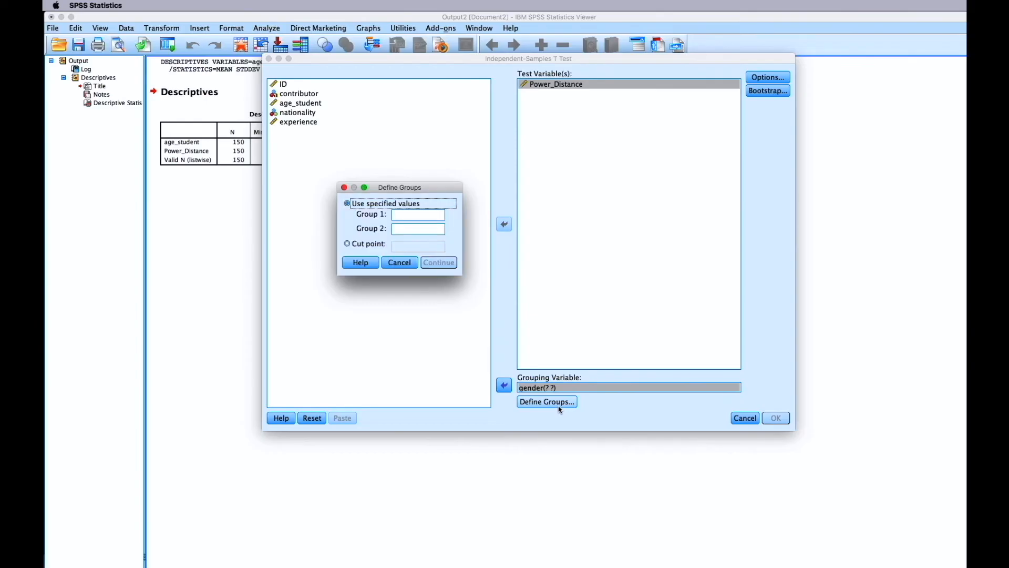
pyautogui.click(417, 213)
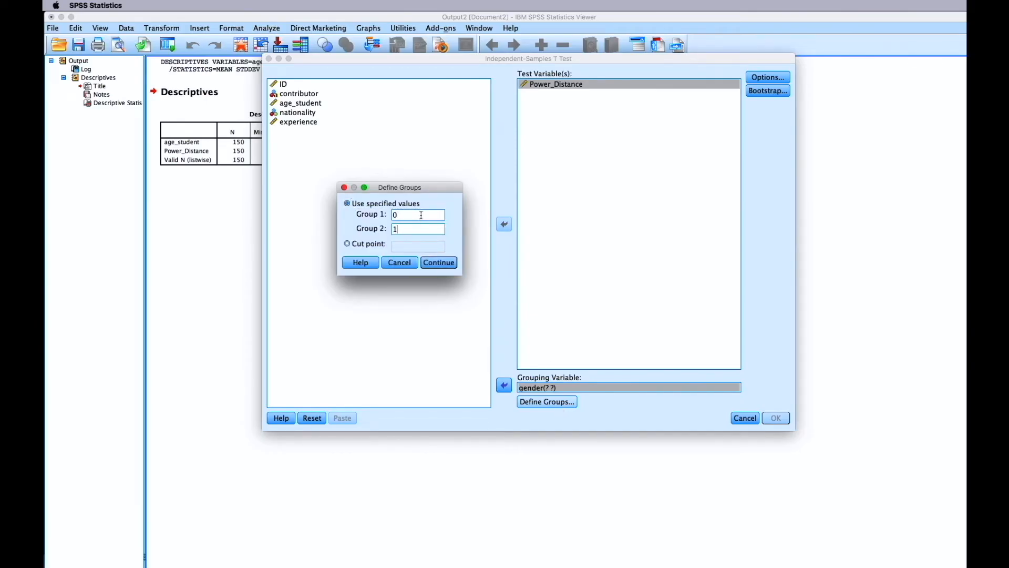
pyautogui.click(439, 262)
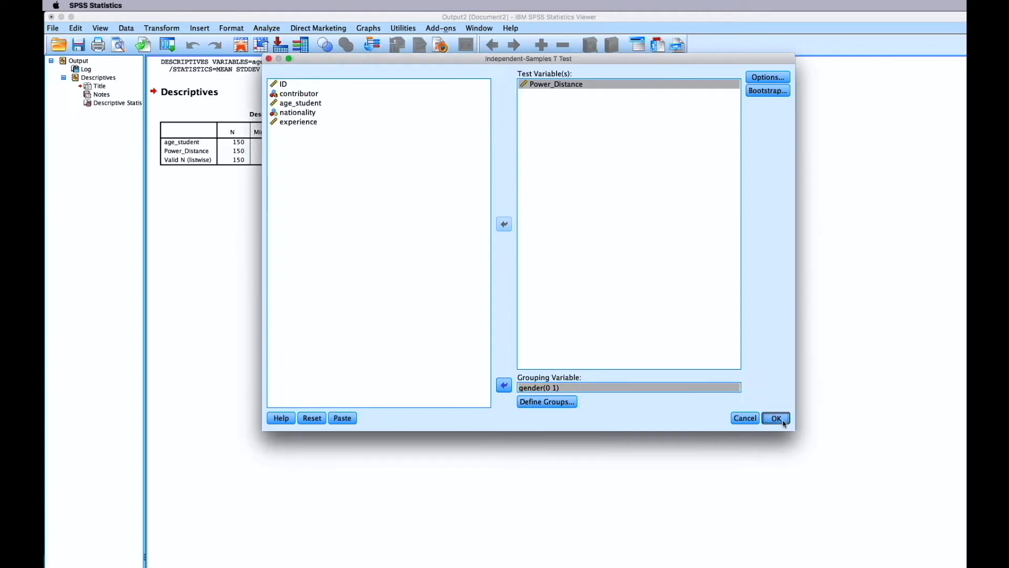
# Run the t-test and select the Independent Samples Test table in the output
pyautogui.click(775, 417)
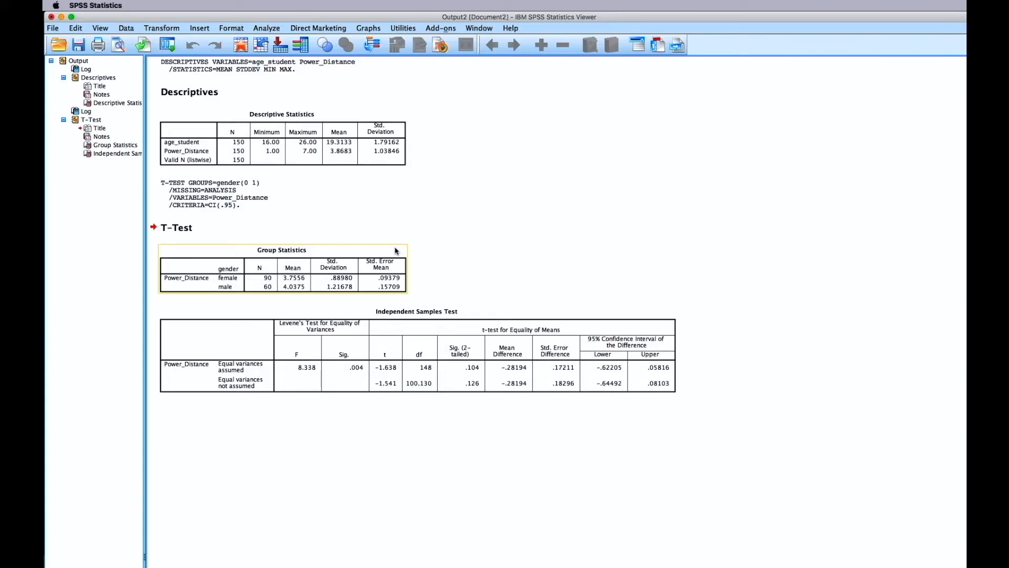
pyautogui.click(312, 370)
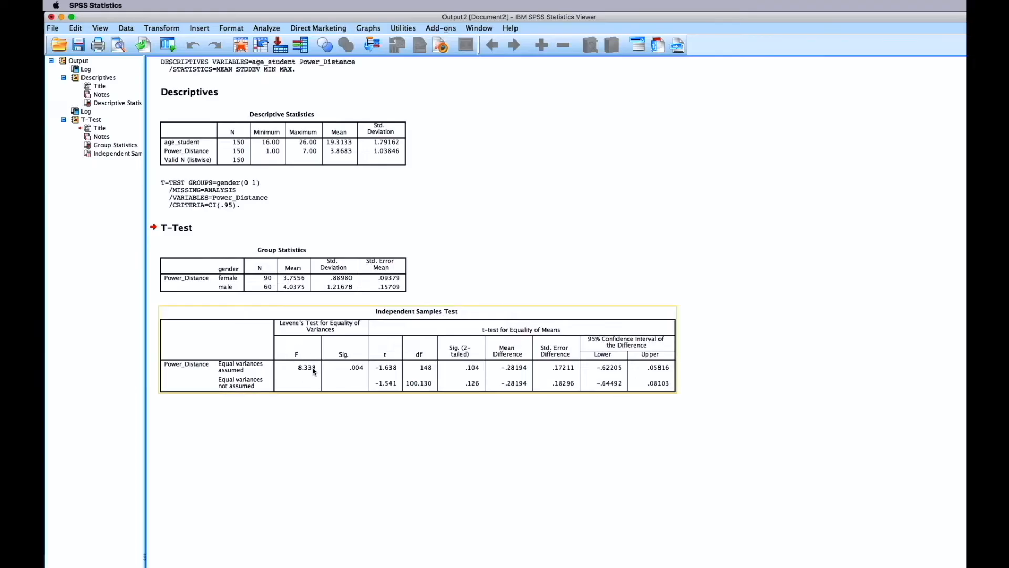
pyautogui.moveTo(352, 380)
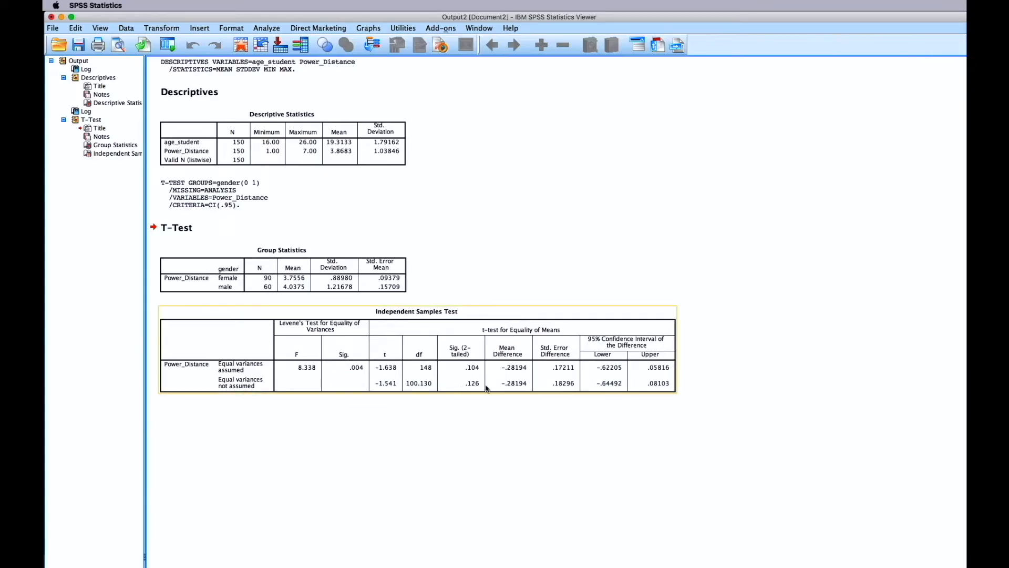
pyautogui.moveTo(479, 388)
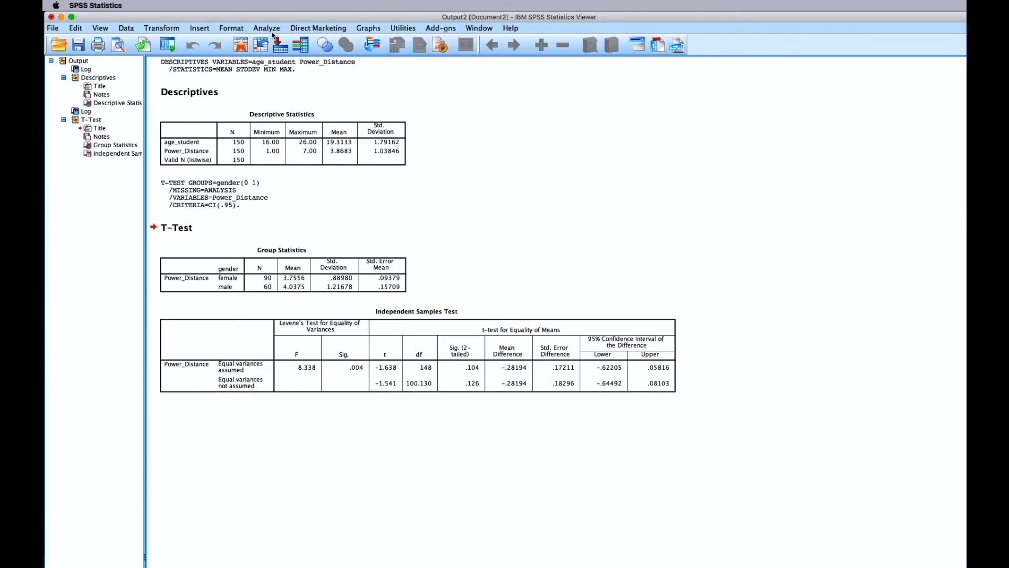
# Run a Pearson bivariate correlation between age_student and experience
pyautogui.click(266, 27)
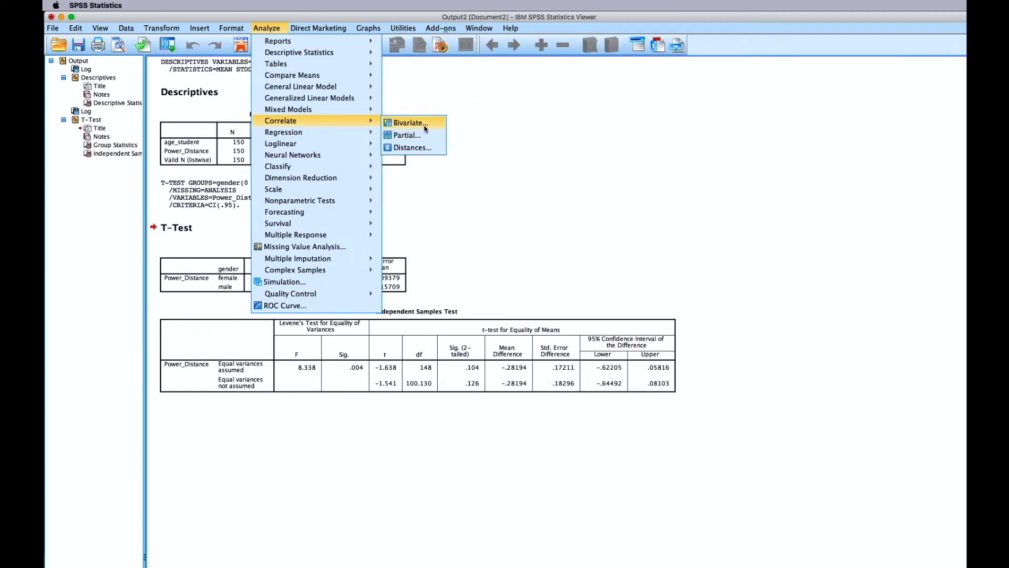
pyautogui.click(409, 122)
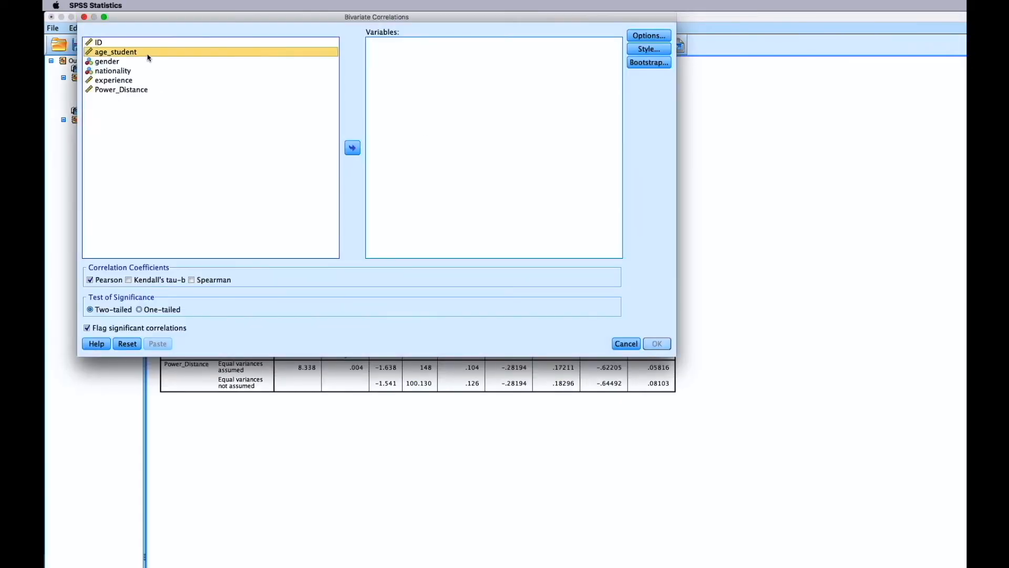
pyautogui.click(353, 148)
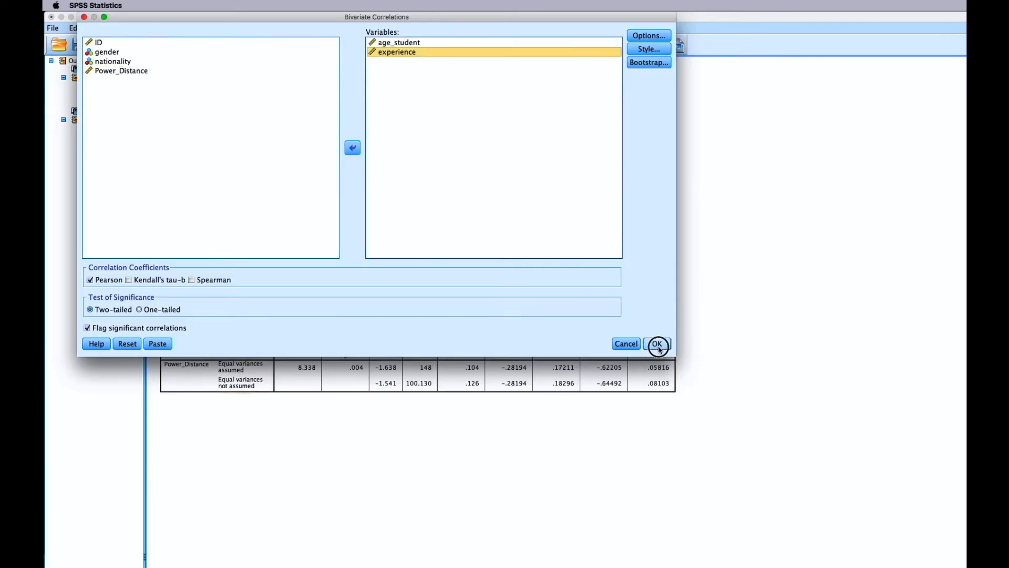
pyautogui.click(657, 343)
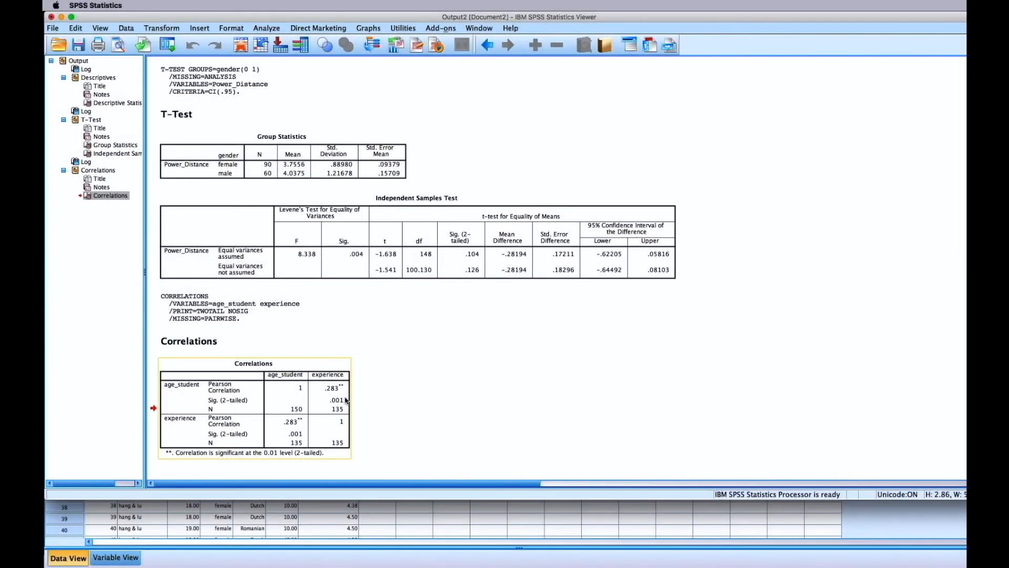
# Set up a crosstab with gender in Rows and sport in Columns
pyautogui.click(203, 27)
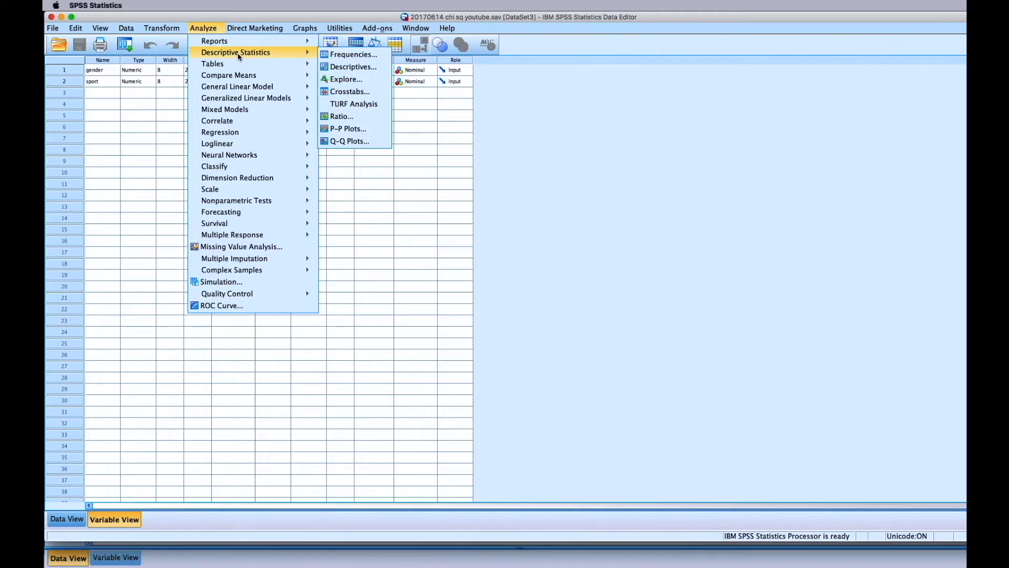
pyautogui.click(349, 90)
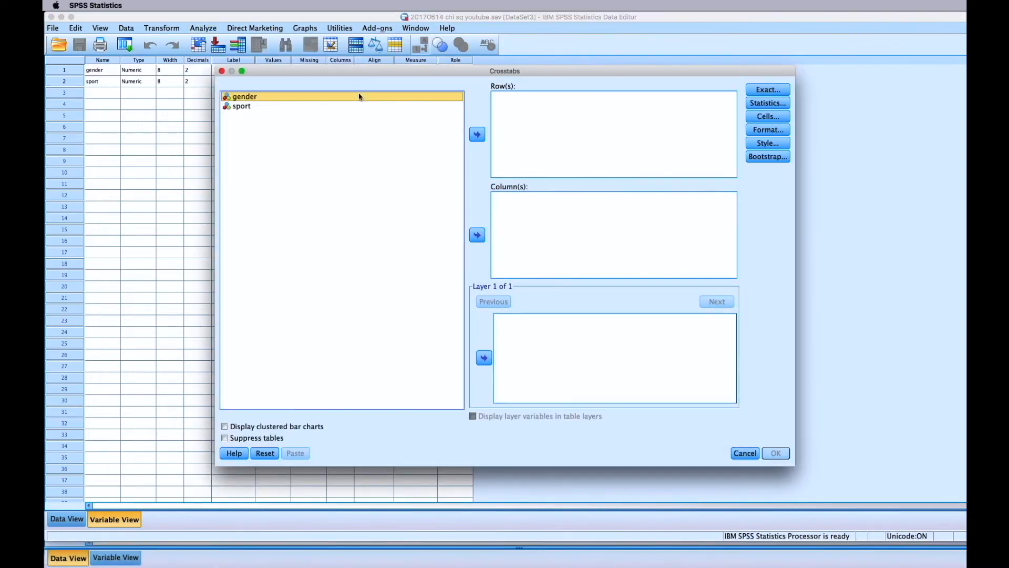
pyautogui.click(478, 133)
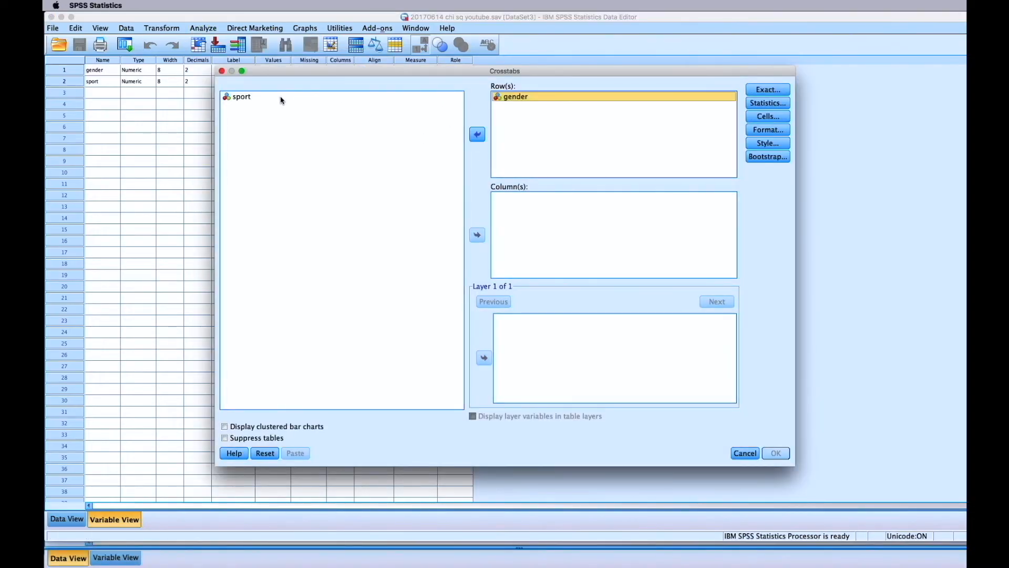
pyautogui.click(477, 234)
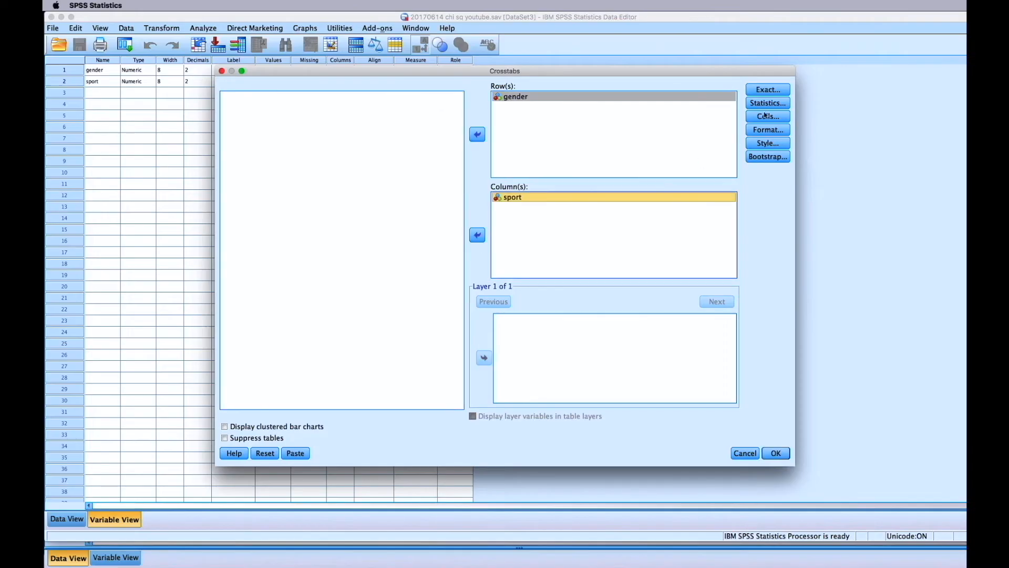
# Request the chi-square test and row, column and total cell percentages
pyautogui.click(767, 103)
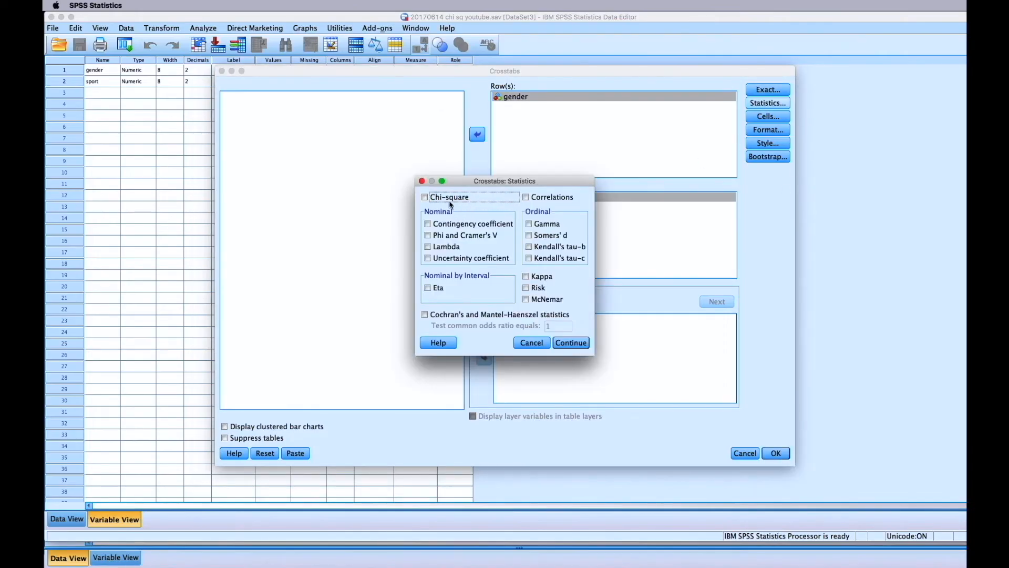
pyautogui.click(570, 342)
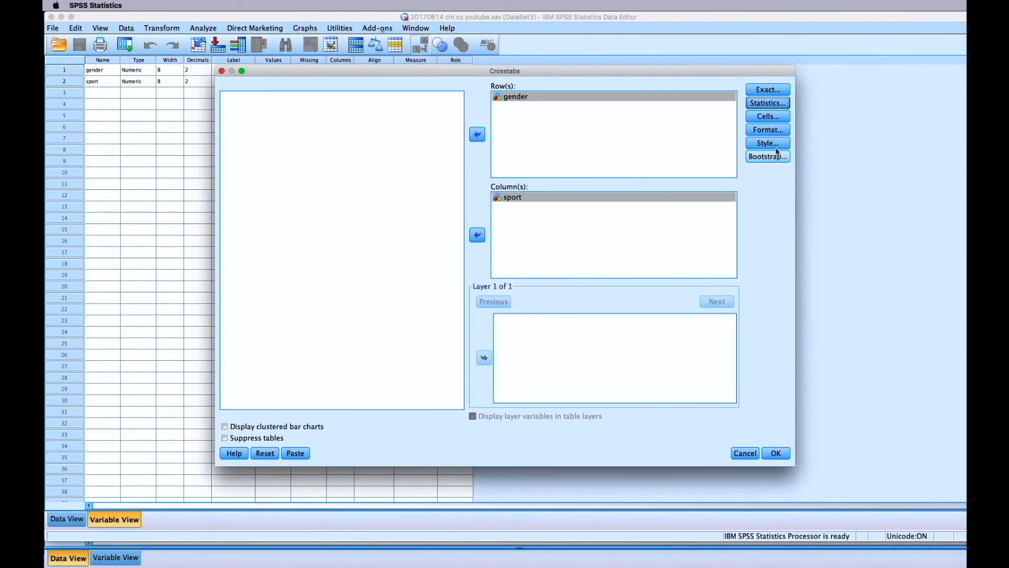
pyautogui.click(767, 117)
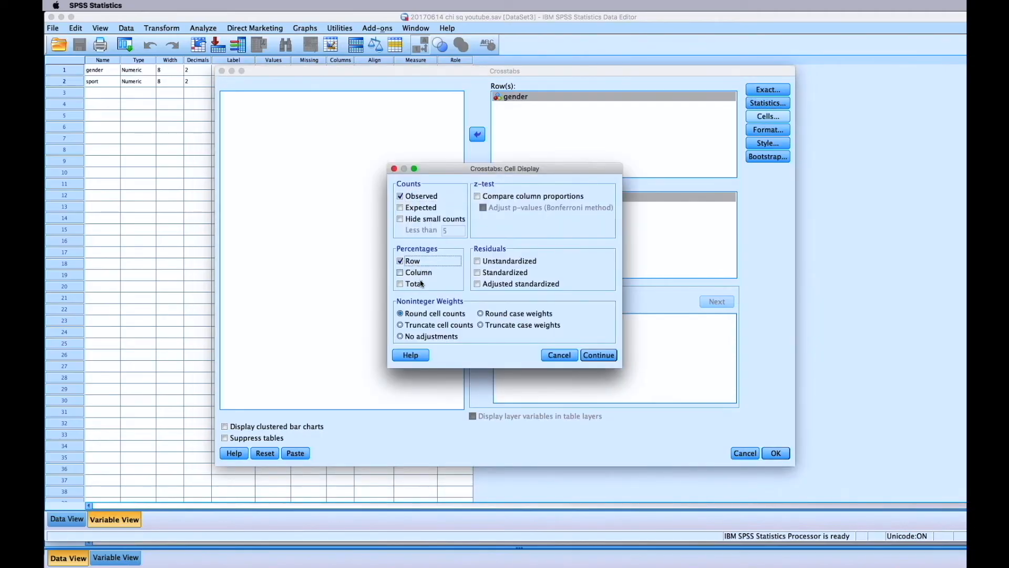
pyautogui.click(400, 283)
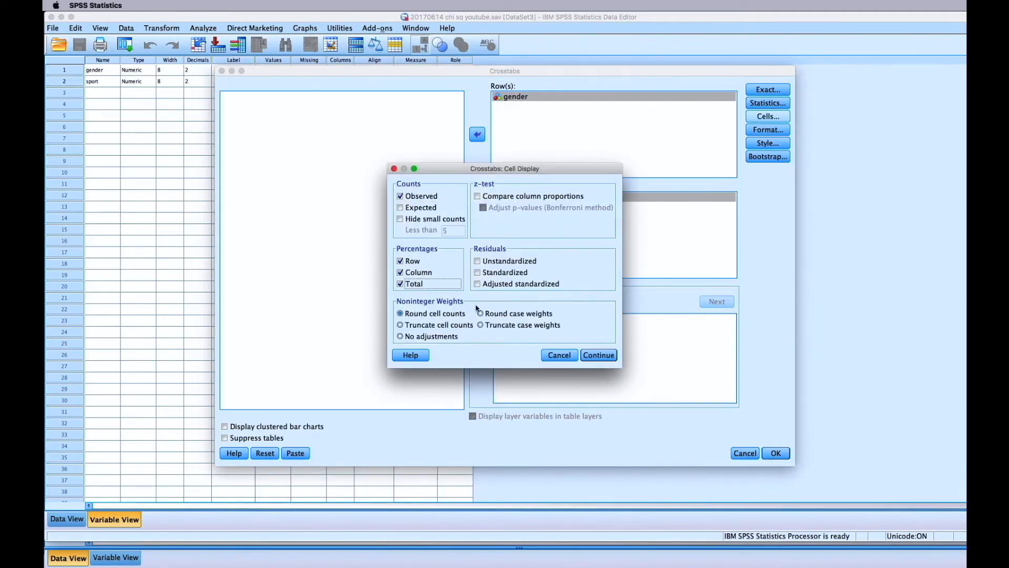
pyautogui.click(598, 355)
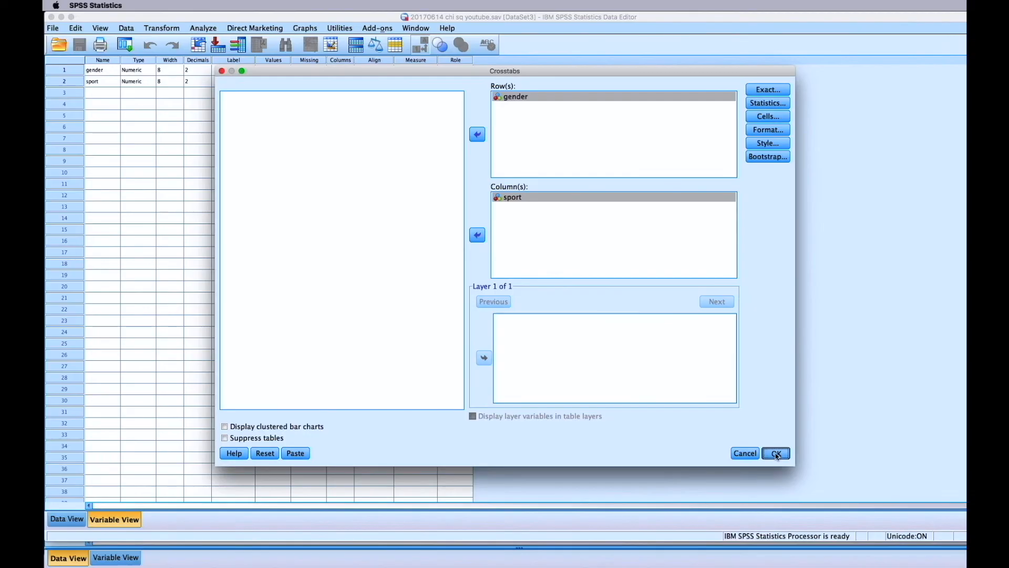
# Run the crosstabs and select the Chi-Square Tests table in the output
pyautogui.click(775, 453)
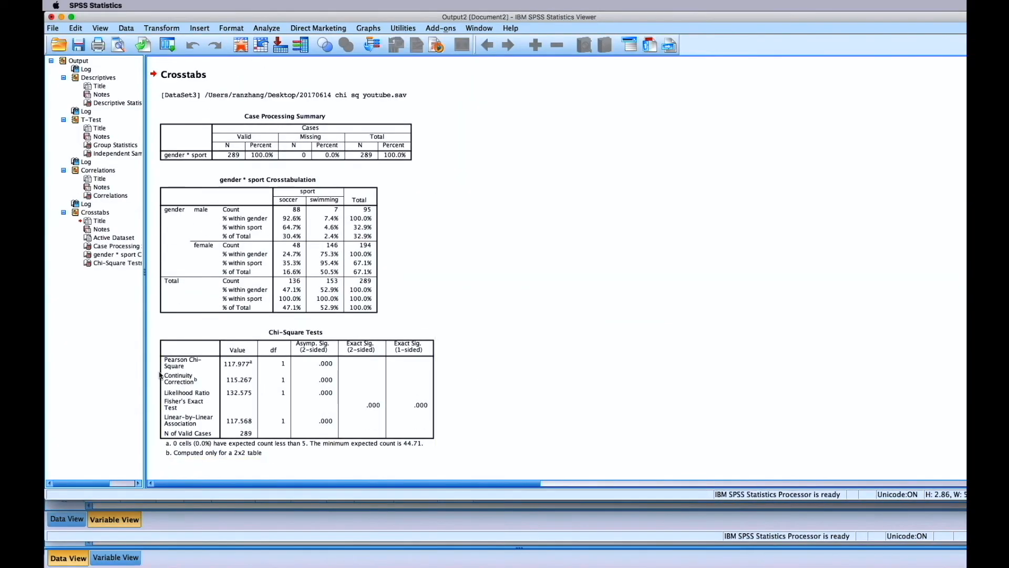
pyautogui.click(297, 363)
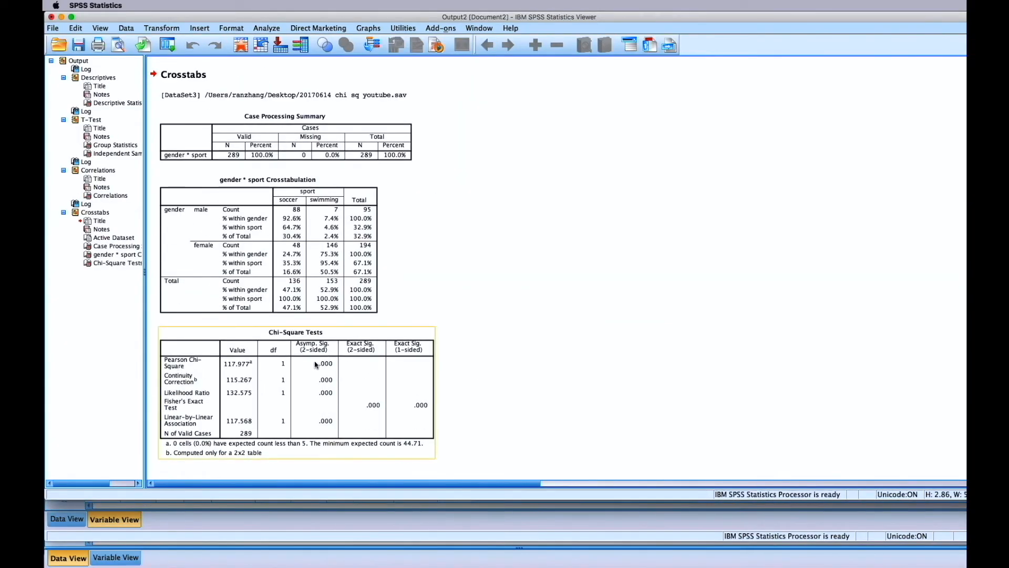
pyautogui.moveTo(331, 367)
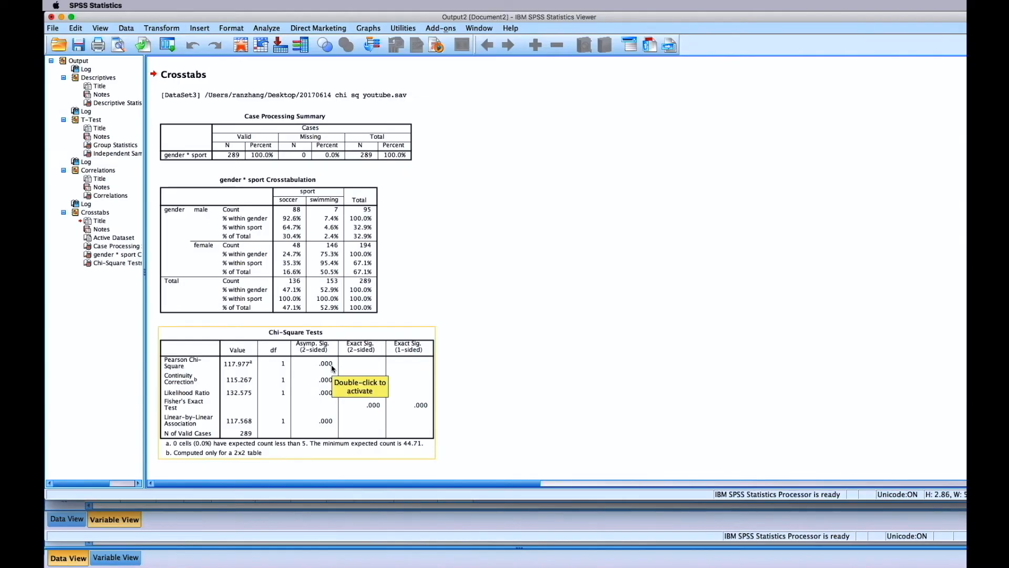
pyautogui.click(267, 245)
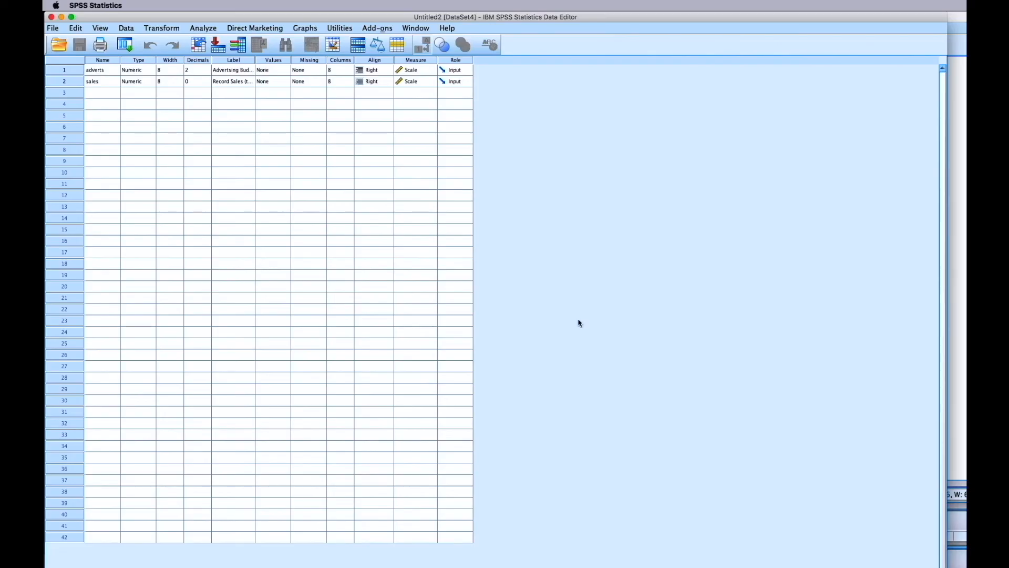
# Run a linear regression with Advertising Budget as independent and Record Sales as dependent
pyautogui.click(202, 27)
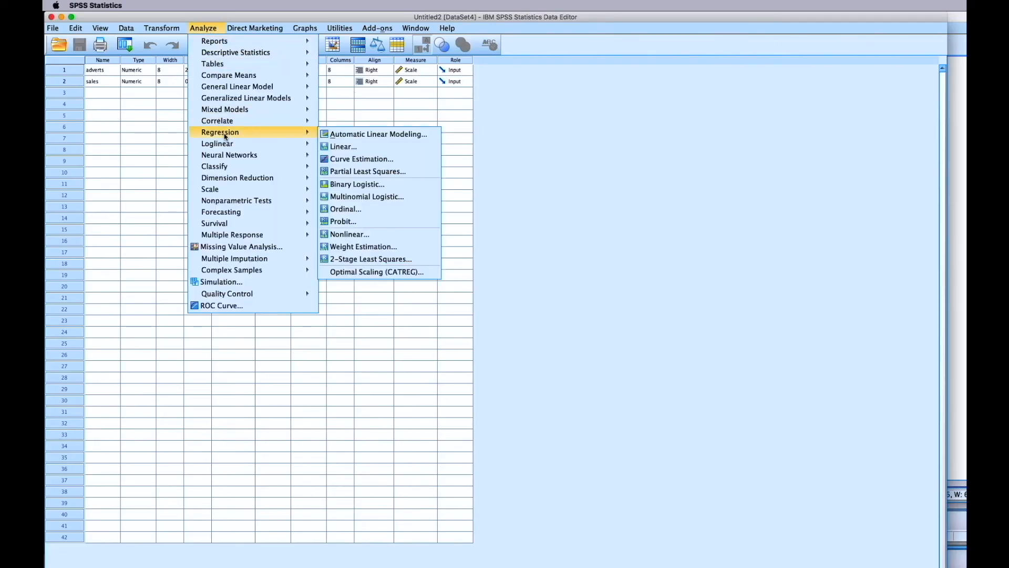
pyautogui.click(342, 146)
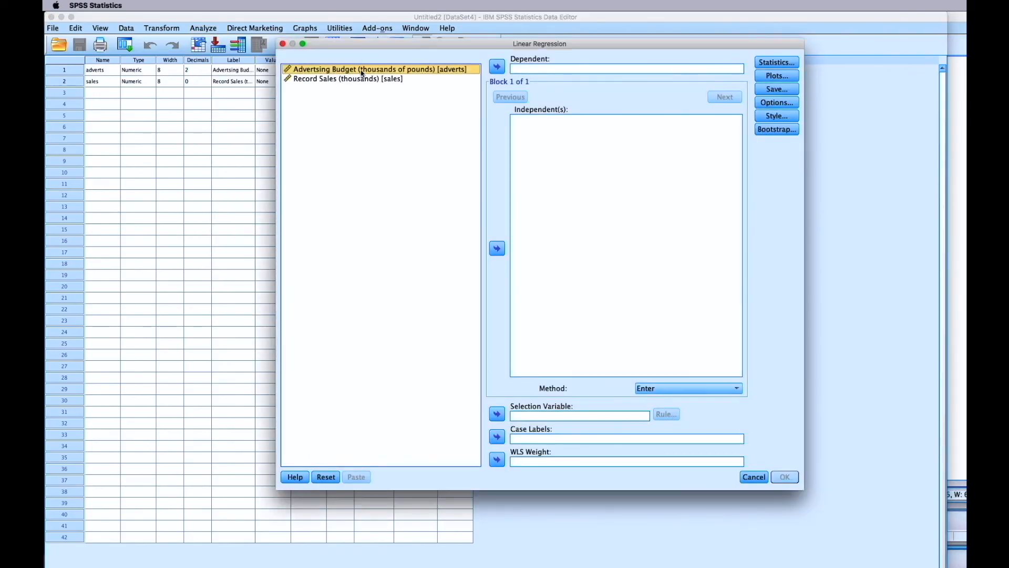
pyautogui.click(498, 248)
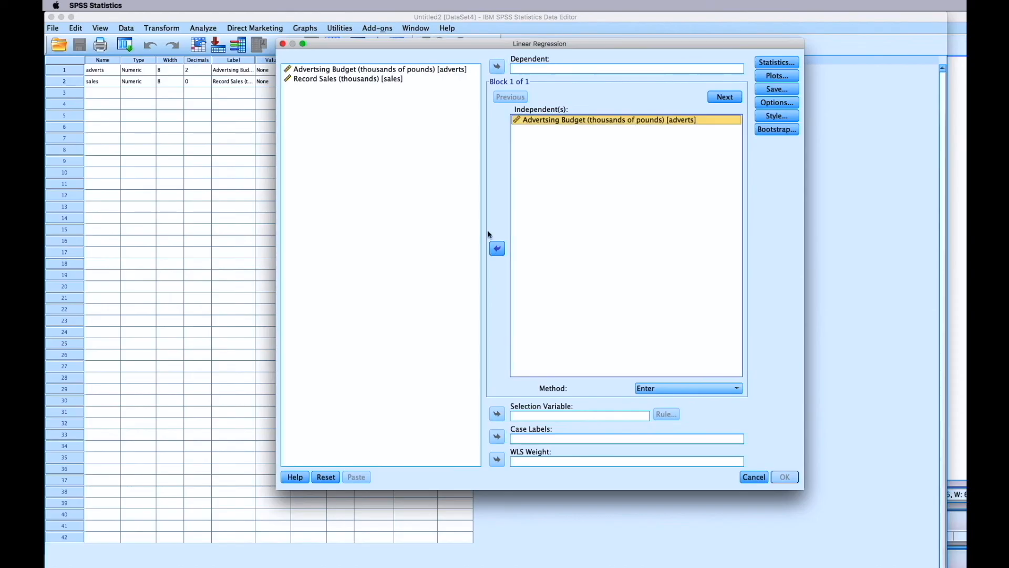
pyautogui.click(344, 78)
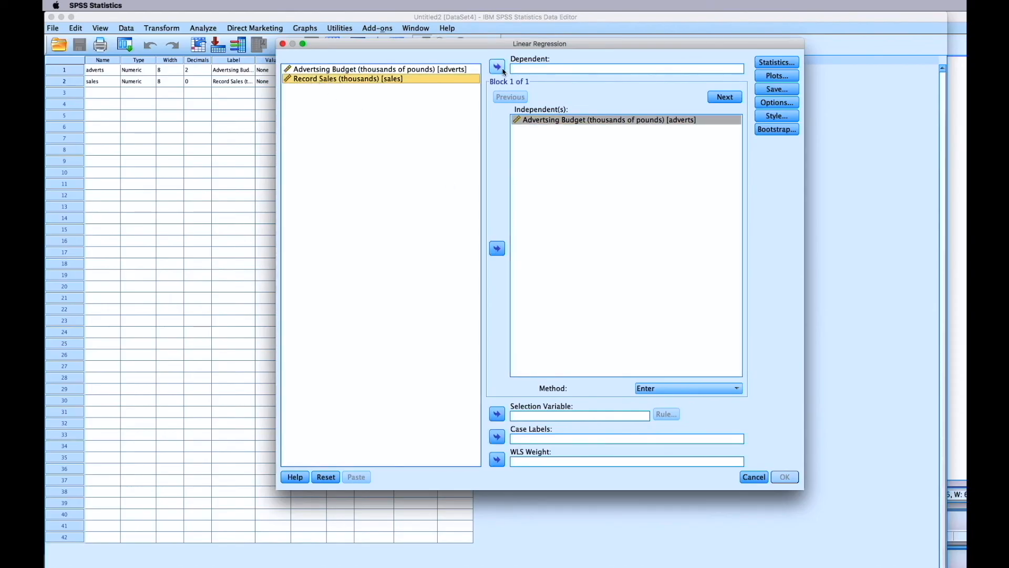
pyautogui.click(497, 66)
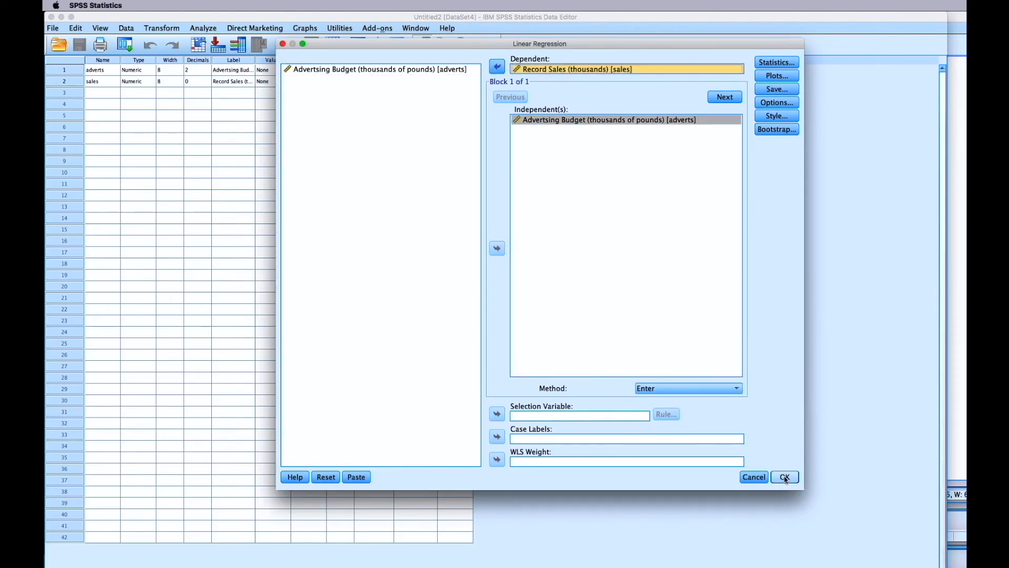
pyautogui.click(785, 477)
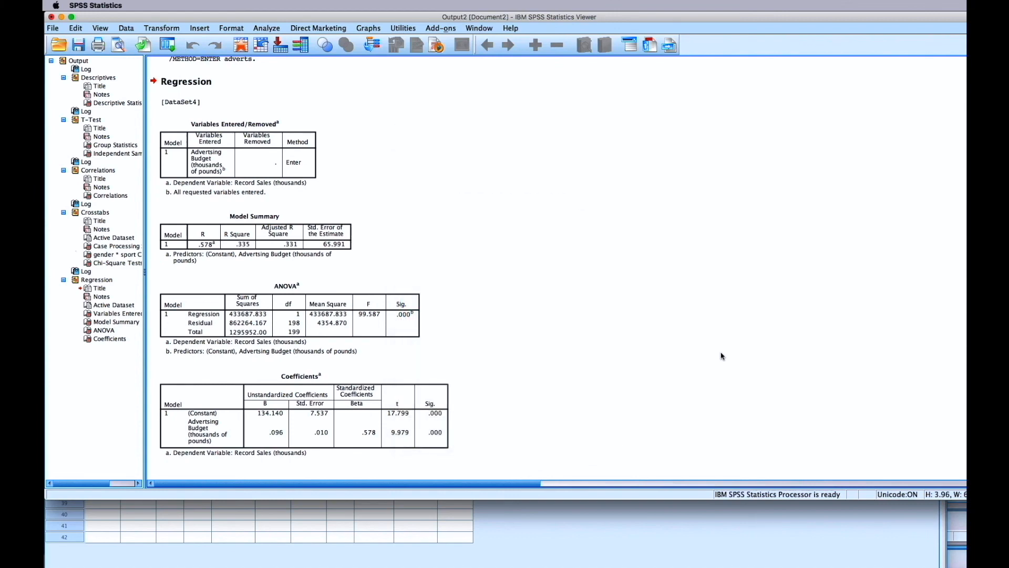
# Select the regression ANOVA table showing F(1, 198) = 99.587, p < .001
pyautogui.click(290, 321)
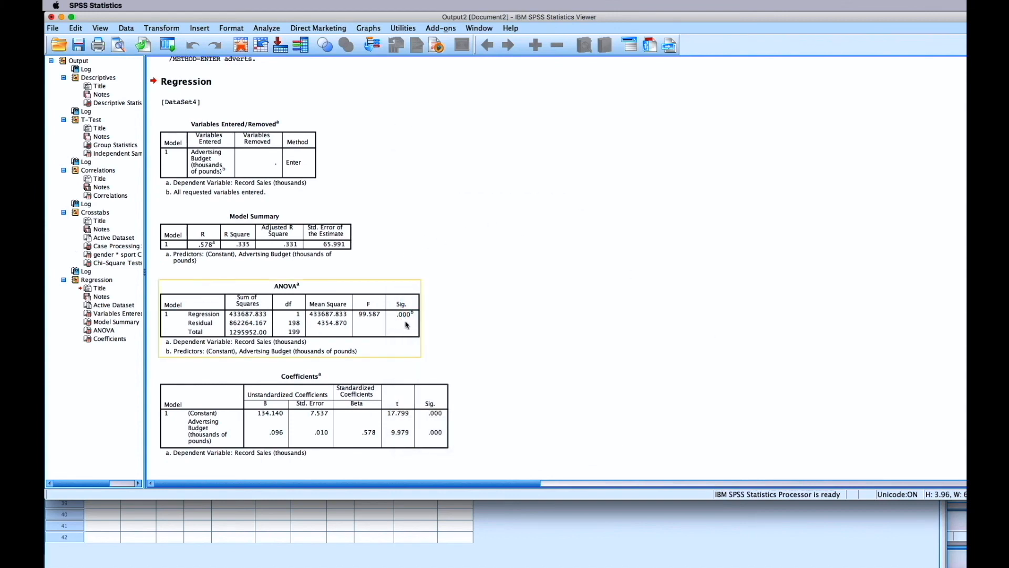
pyautogui.moveTo(378, 326)
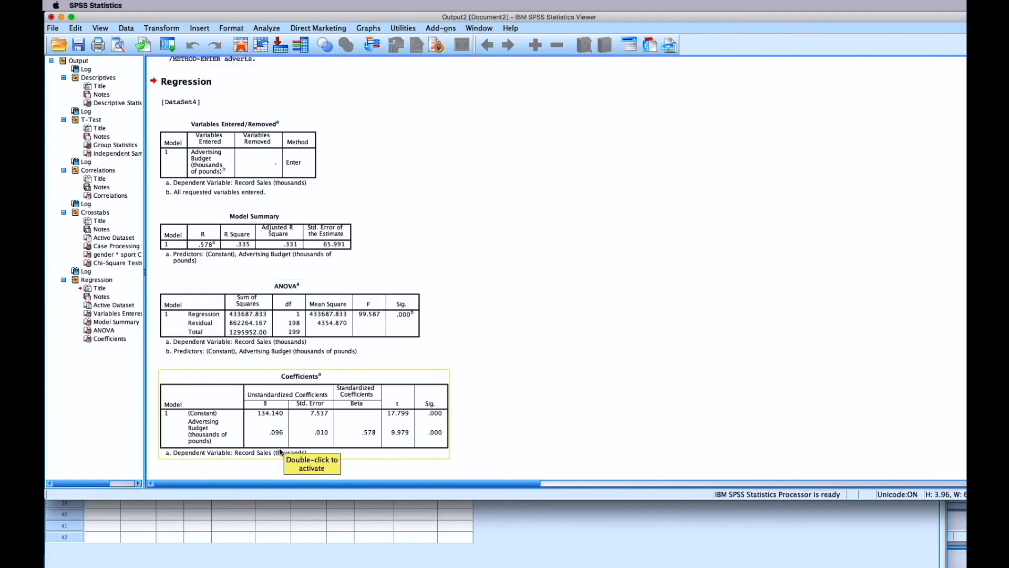
pyautogui.moveTo(297, 447)
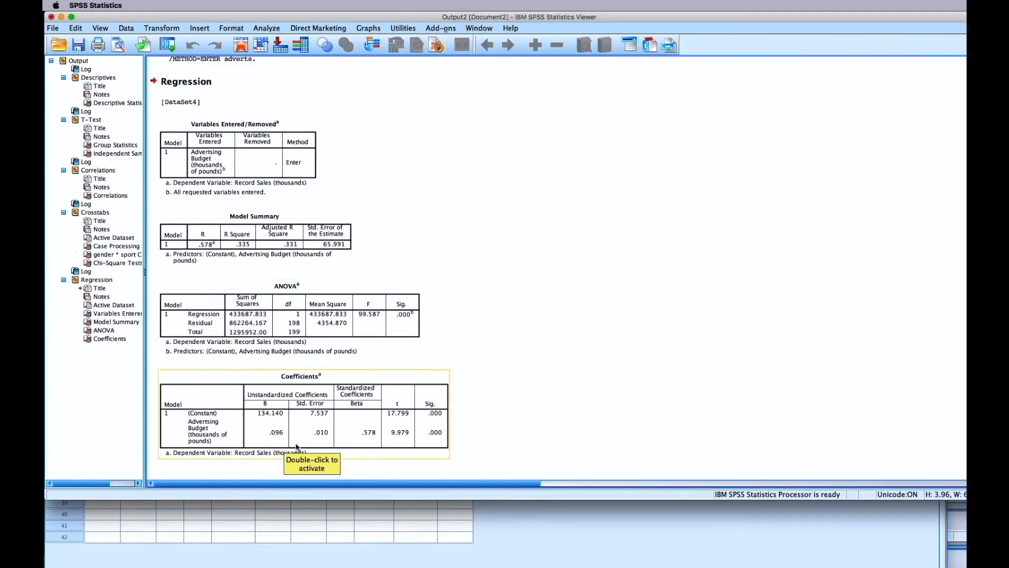
pyautogui.moveTo(442, 444)
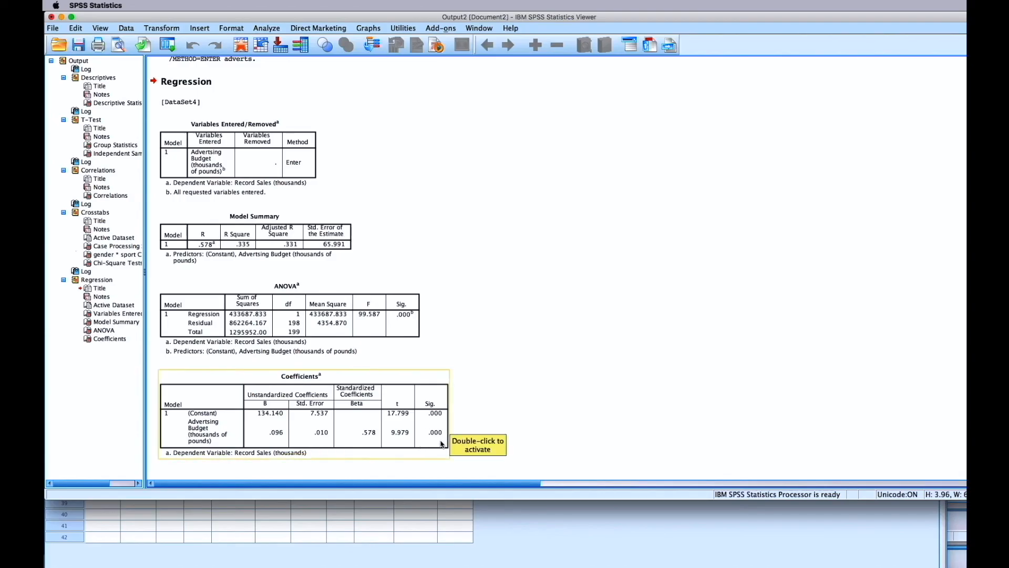
pyautogui.moveTo(667, 442)
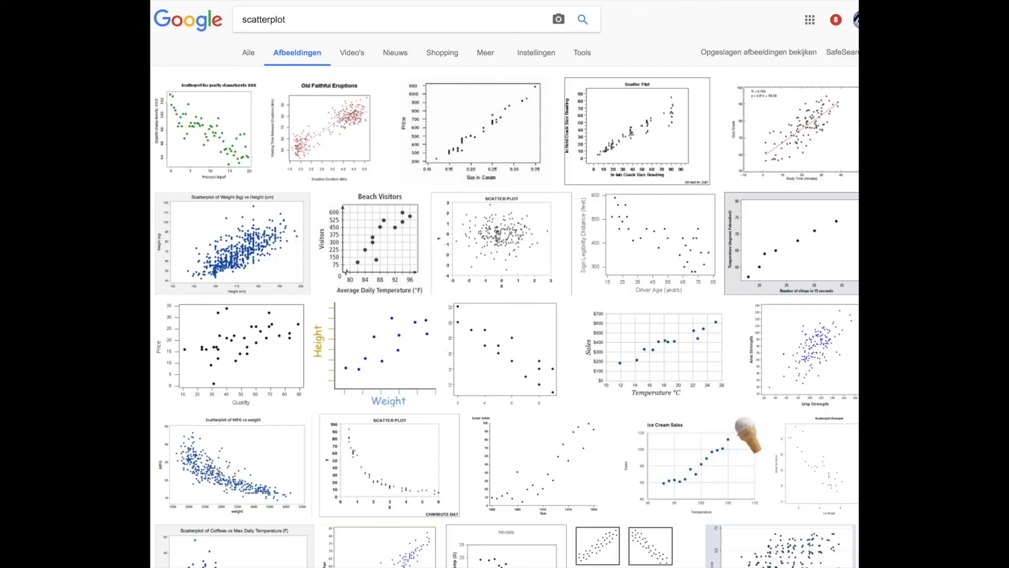
# Search Google Images for 'bar chart' and then 'pie chart' examples
pyautogui.write('bar chart')
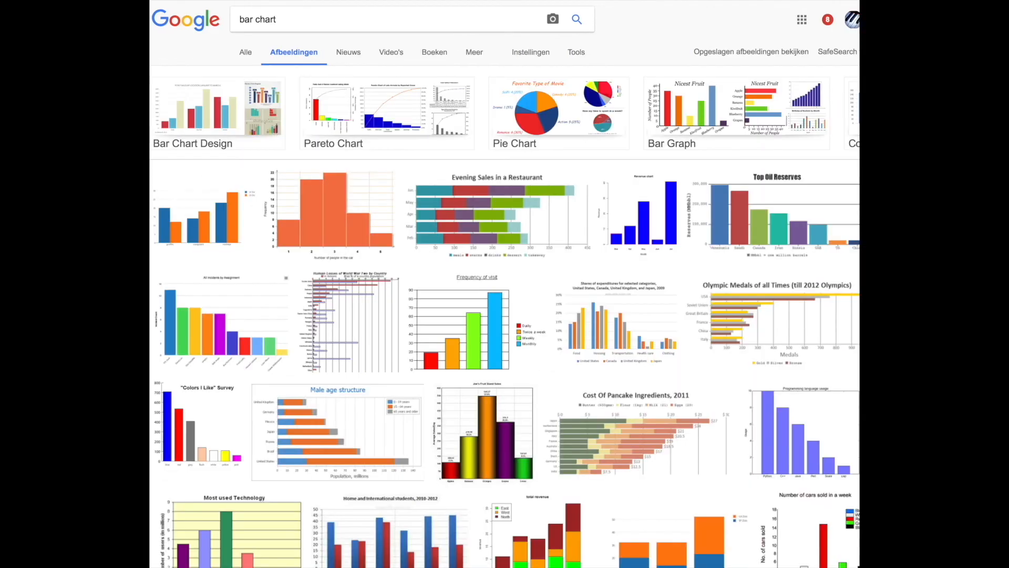
pyautogui.write('pie chart')
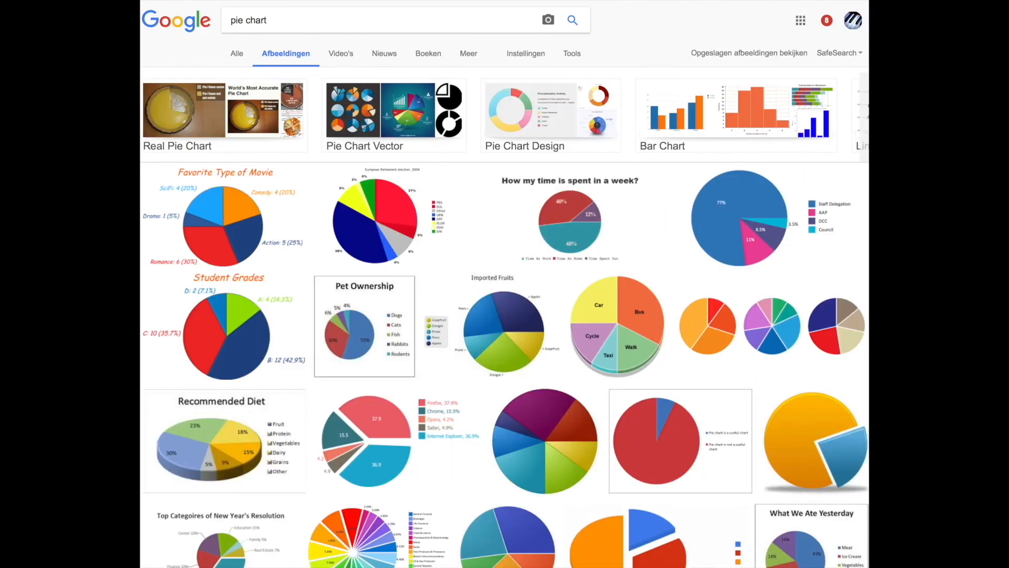